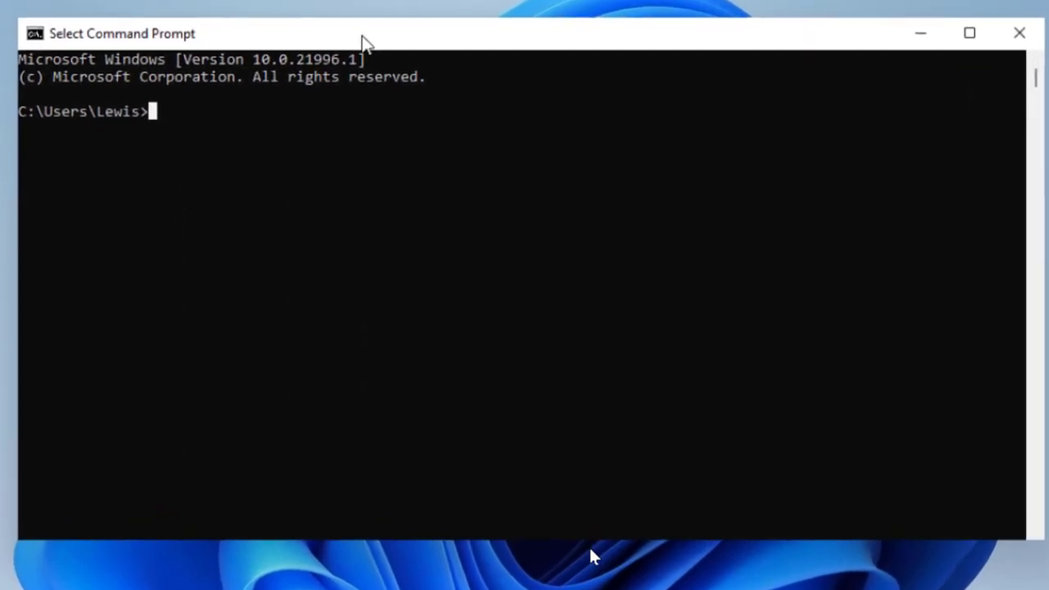
pyautogui.moveTo(377, 297)
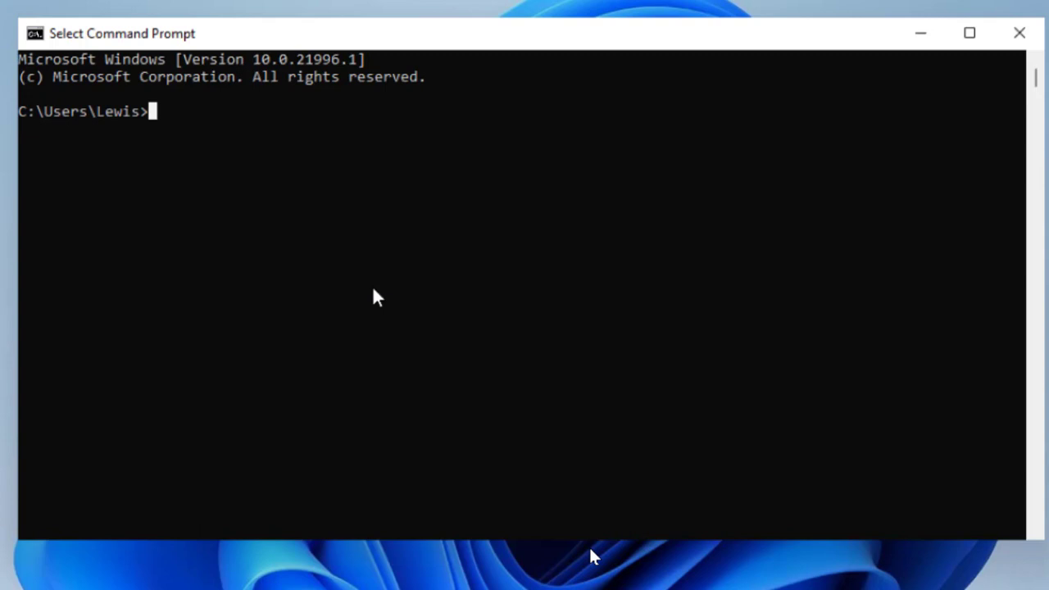
pyautogui.moveTo(416, 328)
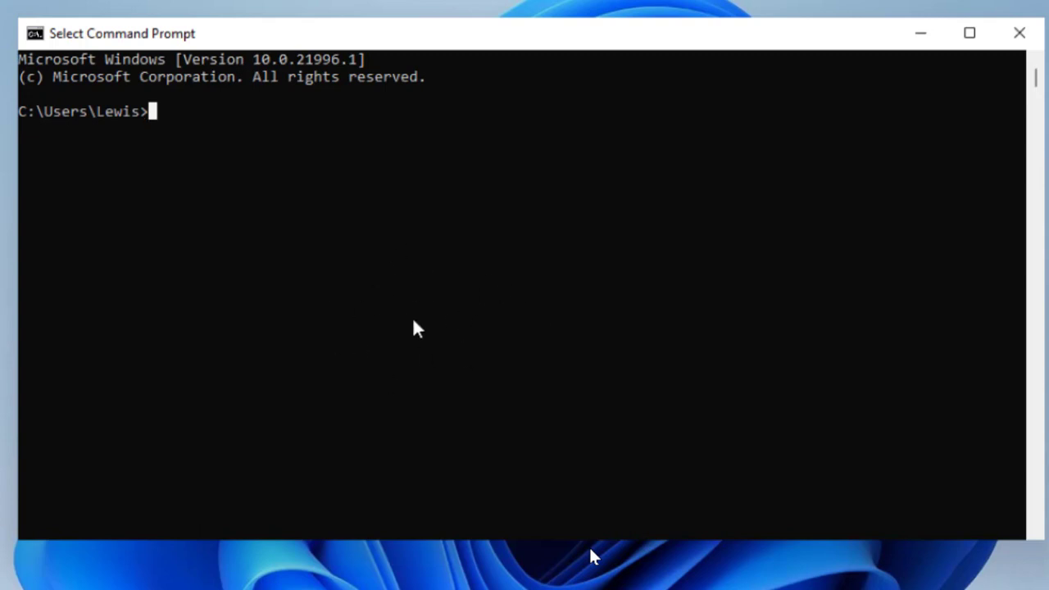
pyautogui.moveTo(281, 182)
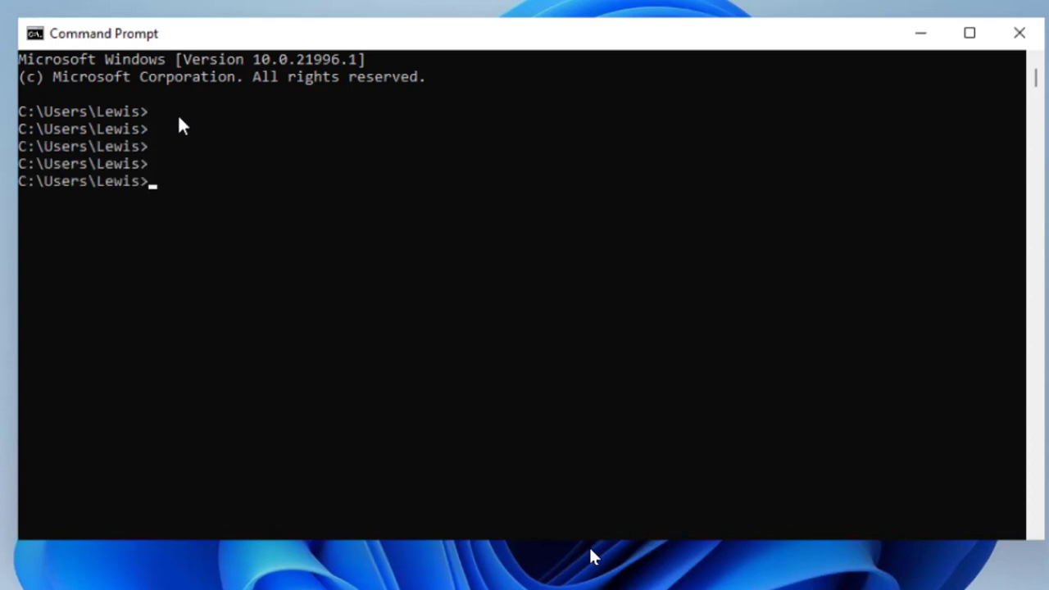
pyautogui.moveTo(172, 126)
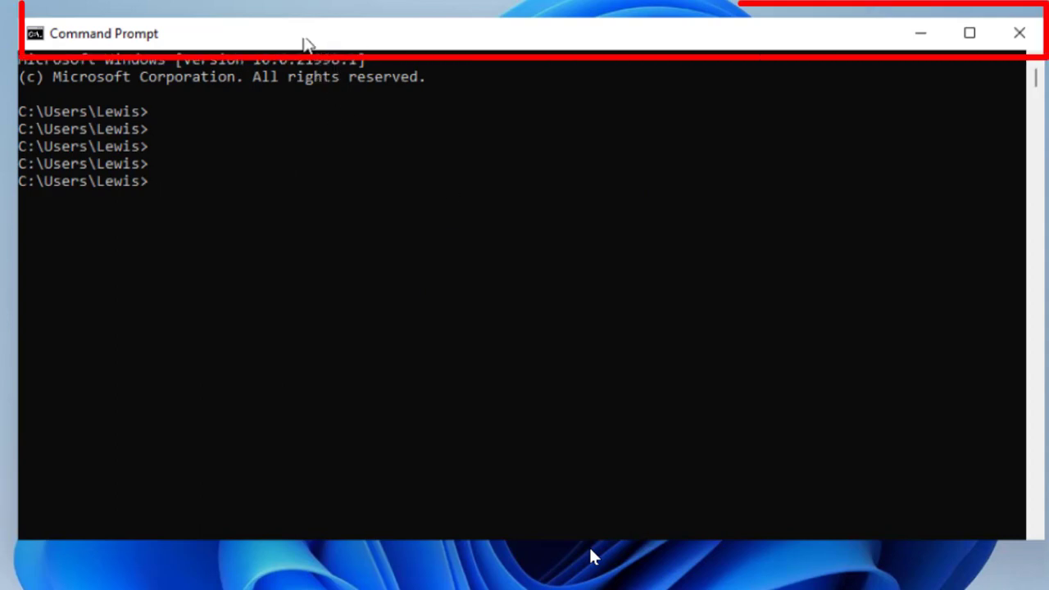
# Open the Command Prompt Properties dialog from the title bar menu
pyautogui.rightClick(103, 34)
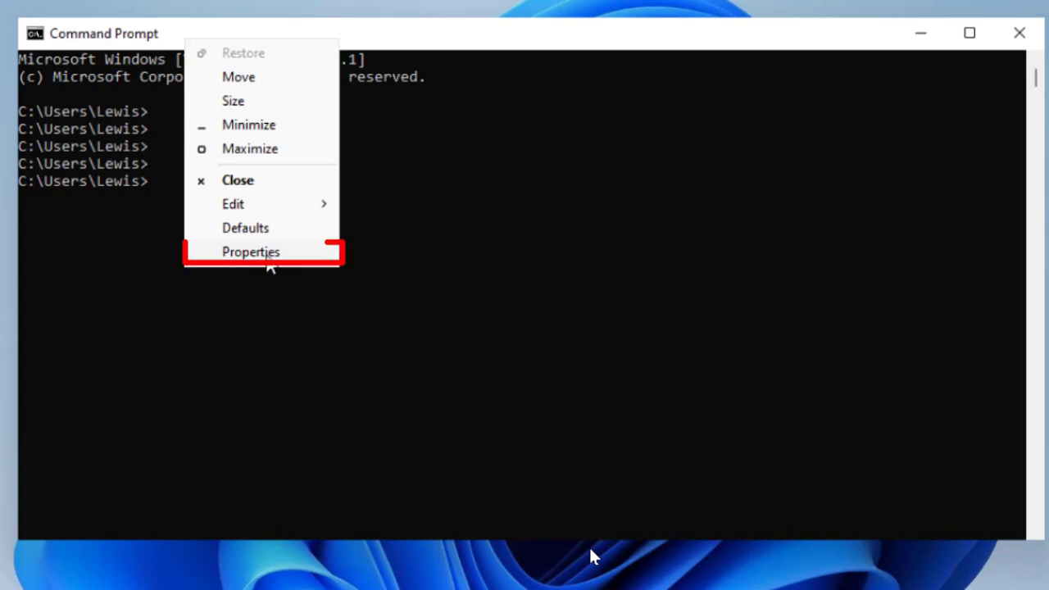
pyautogui.click(250, 252)
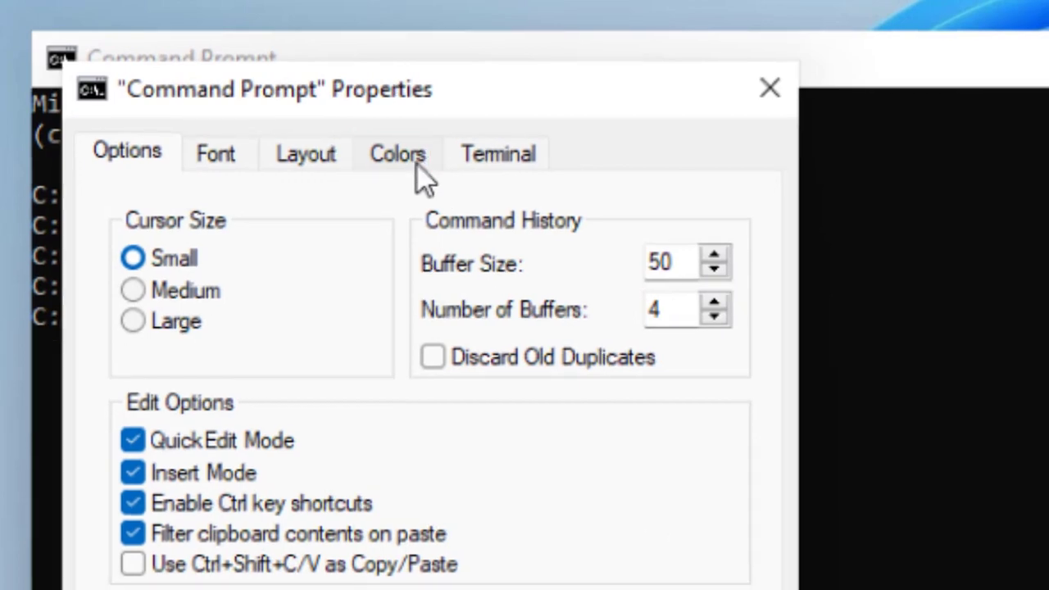
# Preview green, purple and grey screen backgrounds, then apply a blue background
pyautogui.click(398, 154)
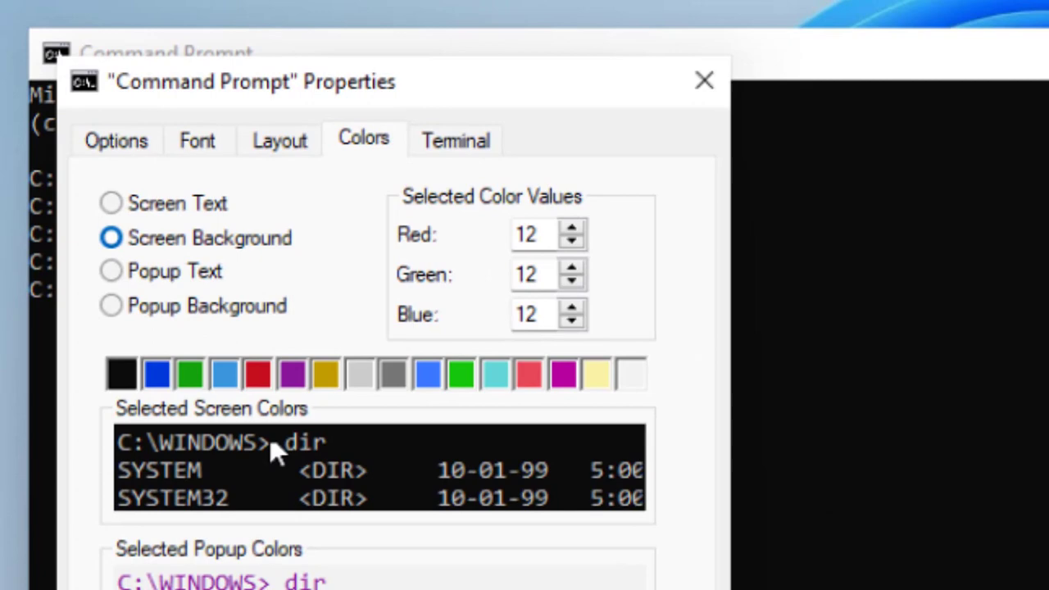
pyautogui.click(156, 375)
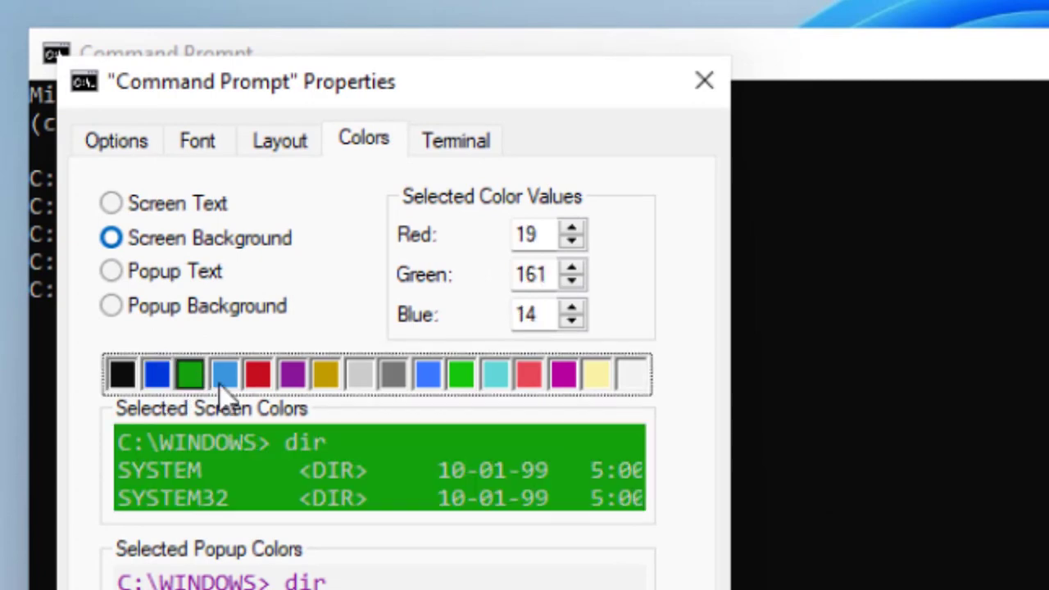
pyautogui.click(291, 374)
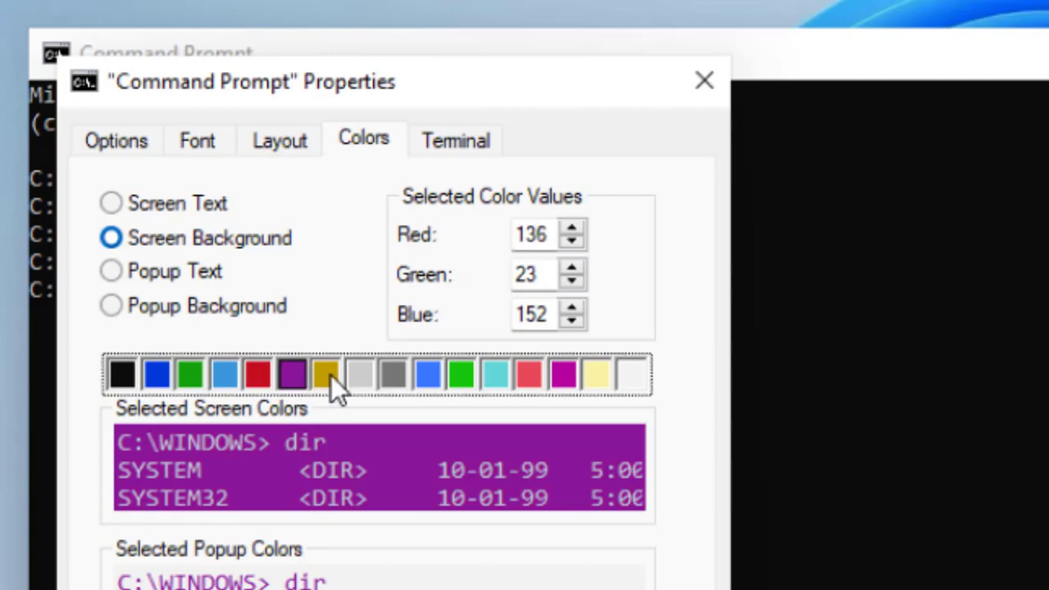
pyautogui.click(392, 374)
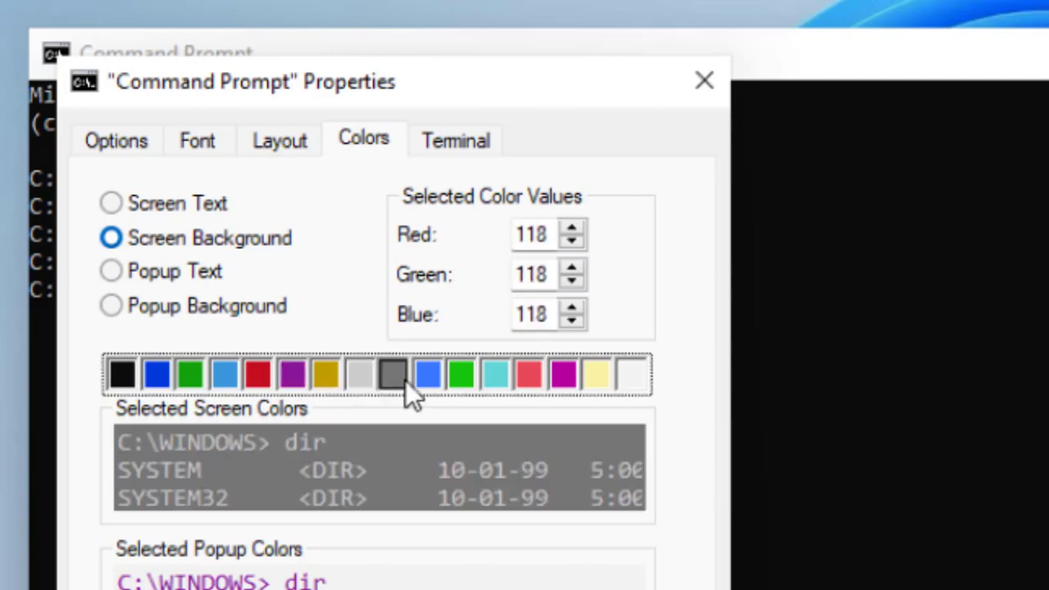
pyautogui.click(157, 375)
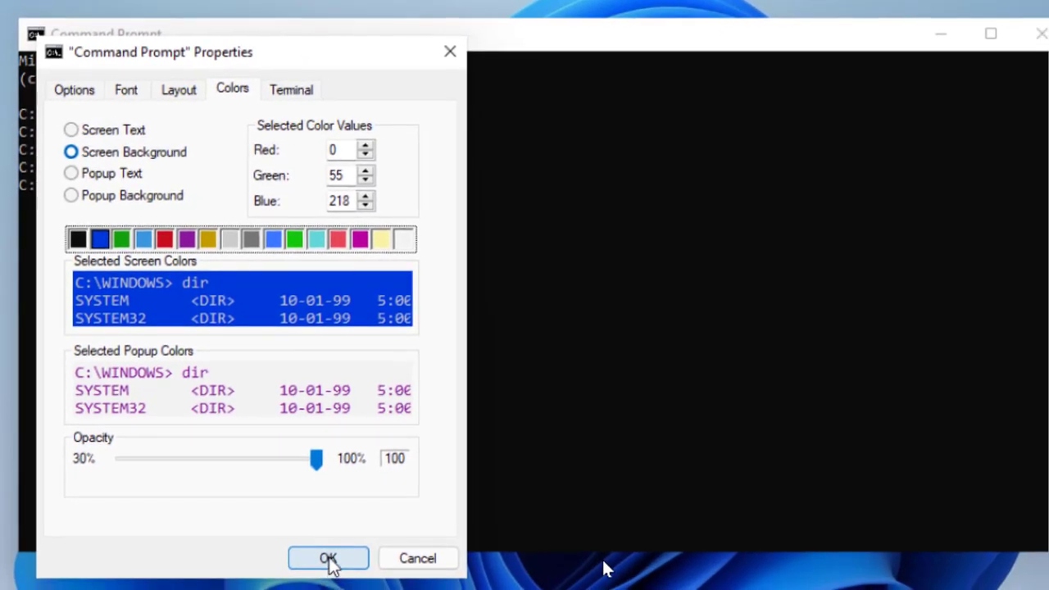
pyautogui.click(328, 558)
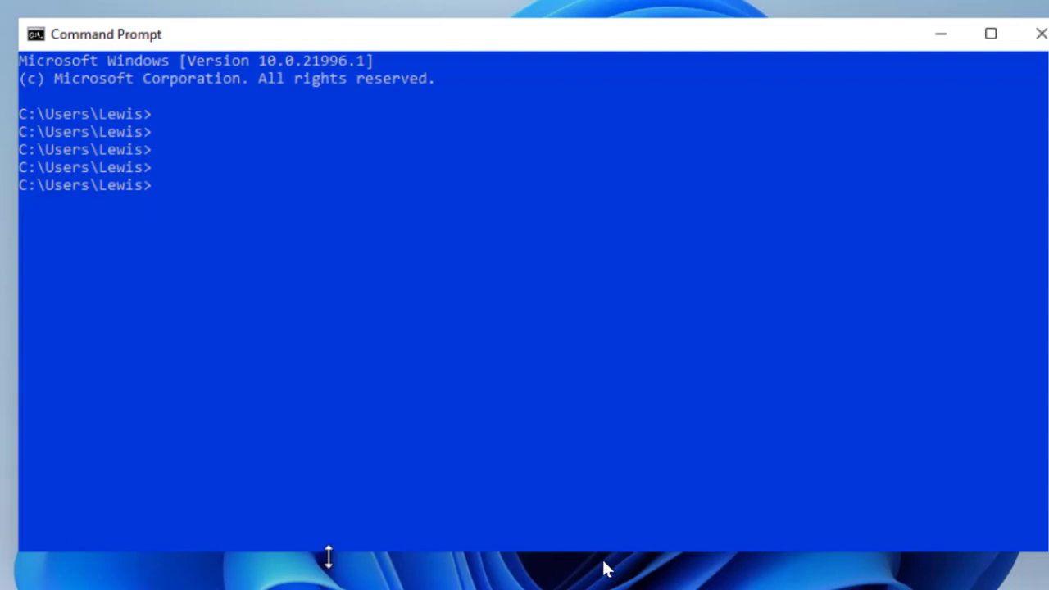
# Add empty prompt lines and reopen the console Properties dialog
pyautogui.press('enter')
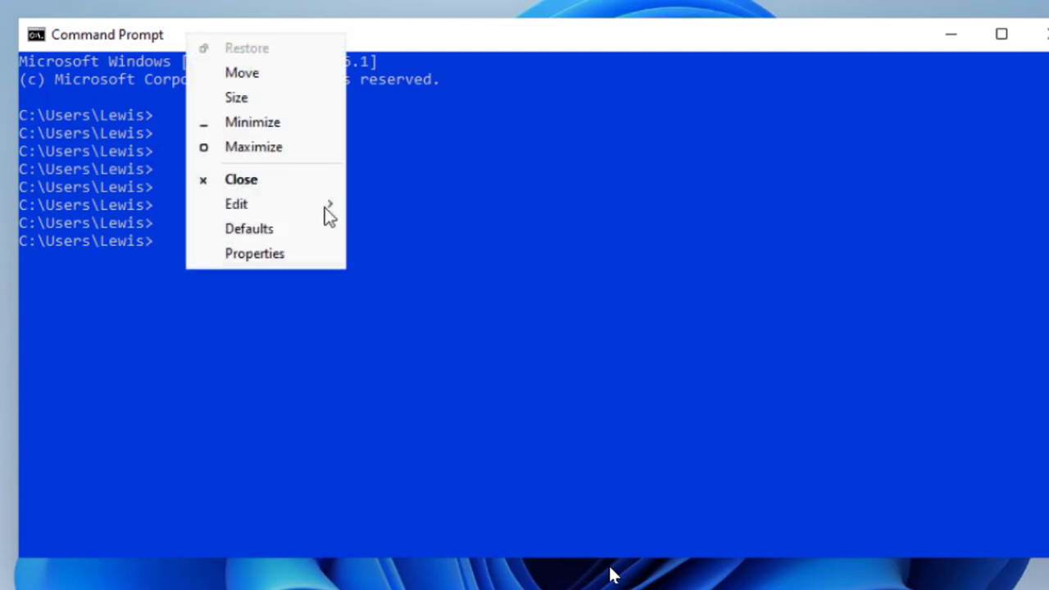
pyautogui.moveTo(278, 270)
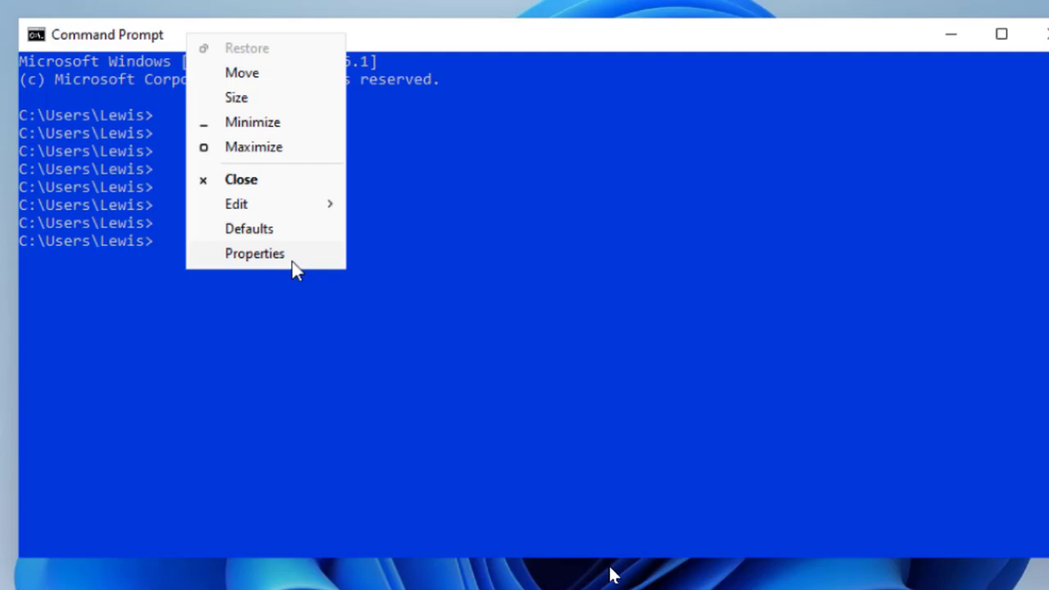
pyautogui.click(254, 253)
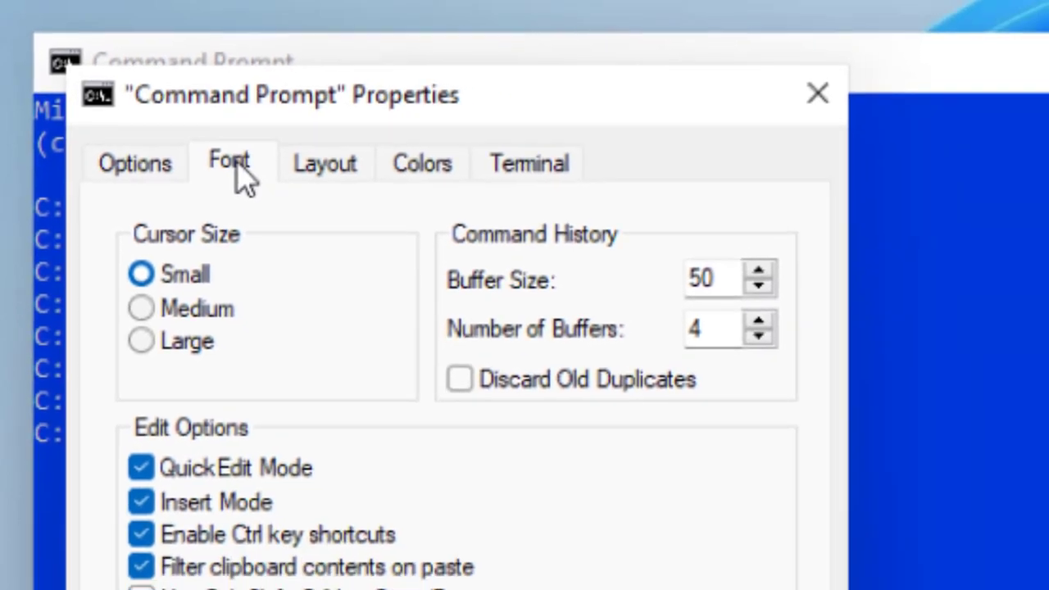
# Set the console font to 24-point Consolas and apply it
pyautogui.click(228, 163)
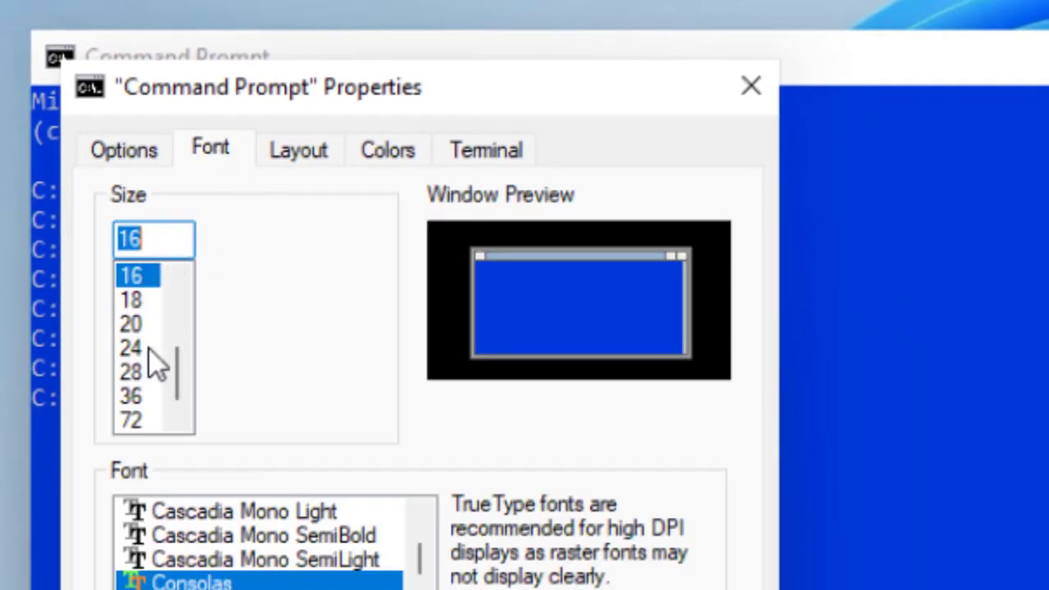
pyautogui.click(131, 347)
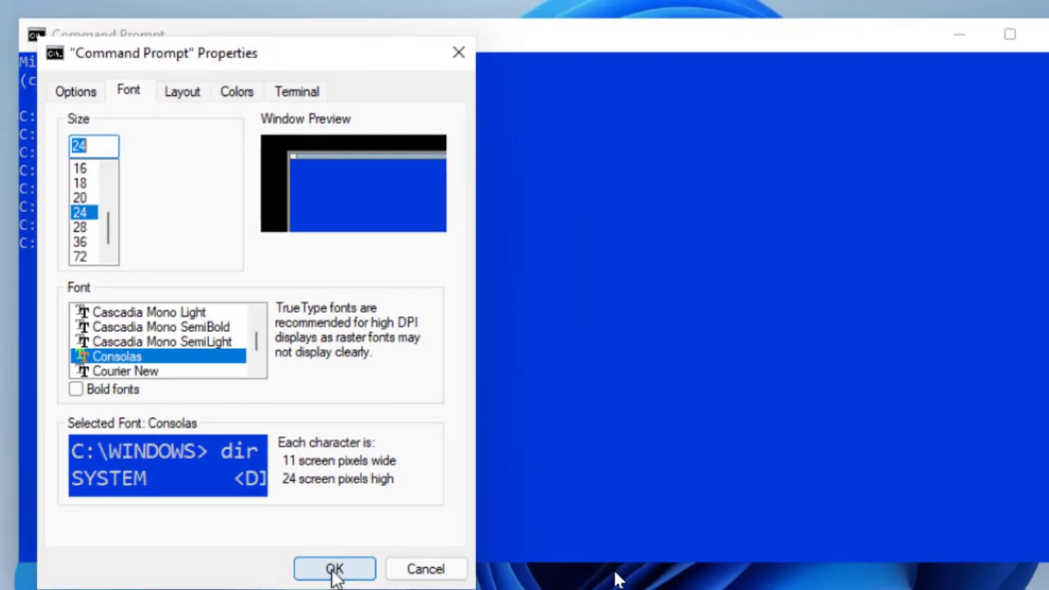
pyautogui.click(334, 568)
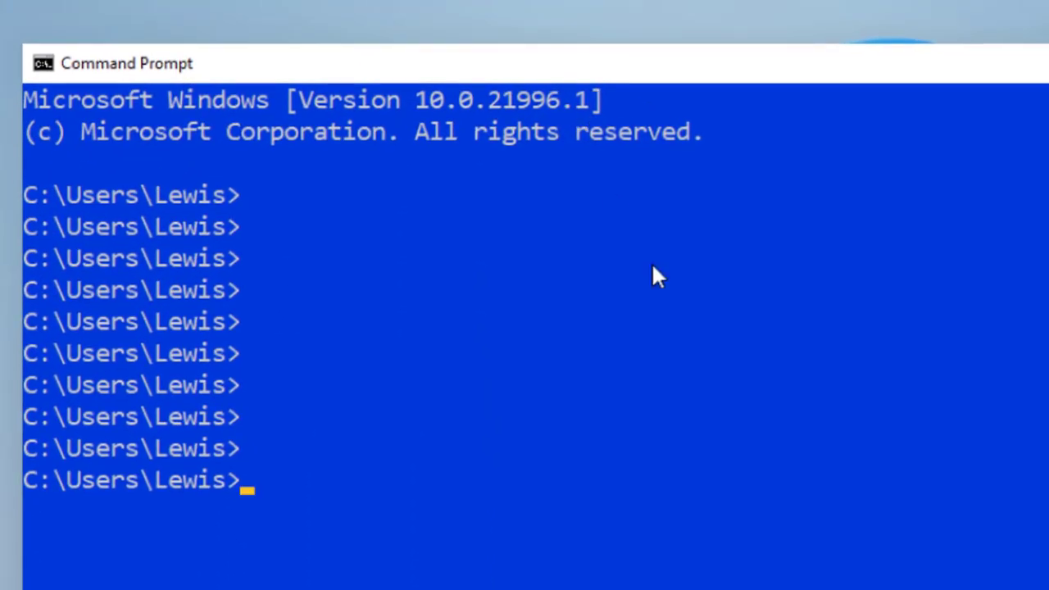
# Run 'color help' and scroll through the hex colour code list
pyautogui.write('color')
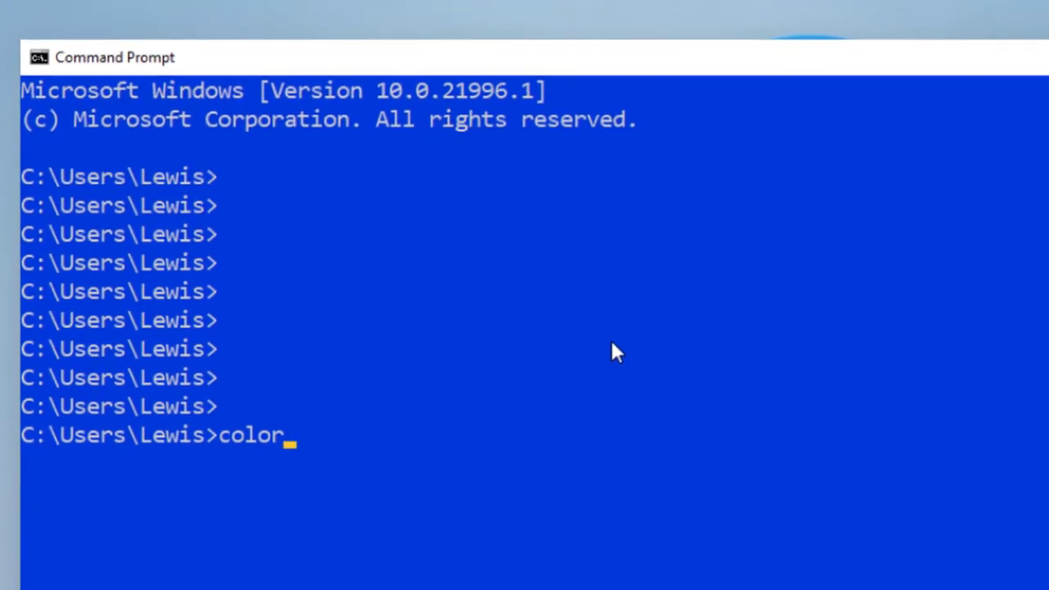
pyautogui.write('help')
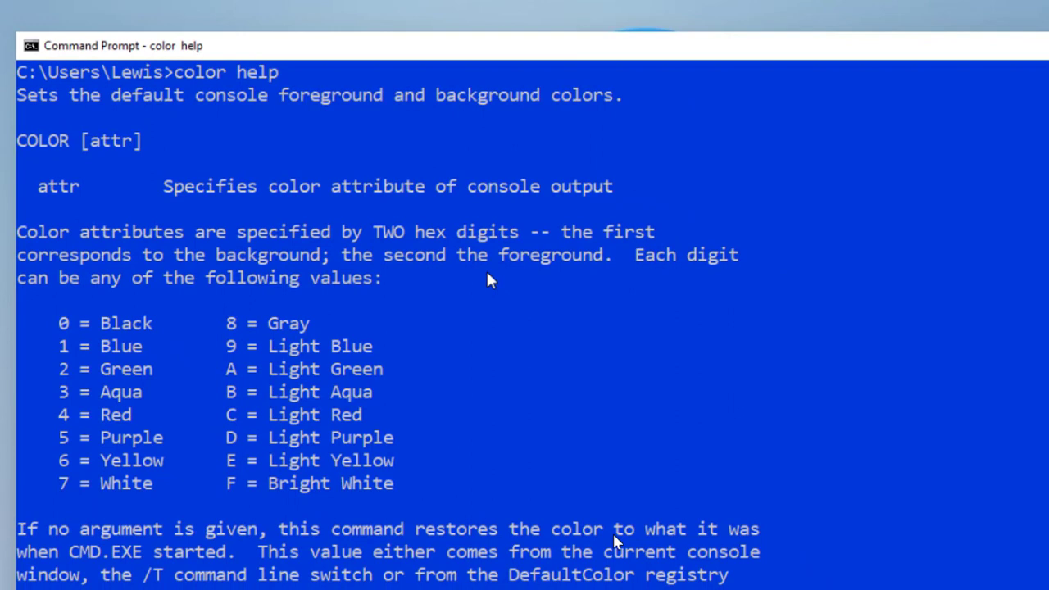
pyautogui.scroll(-3)
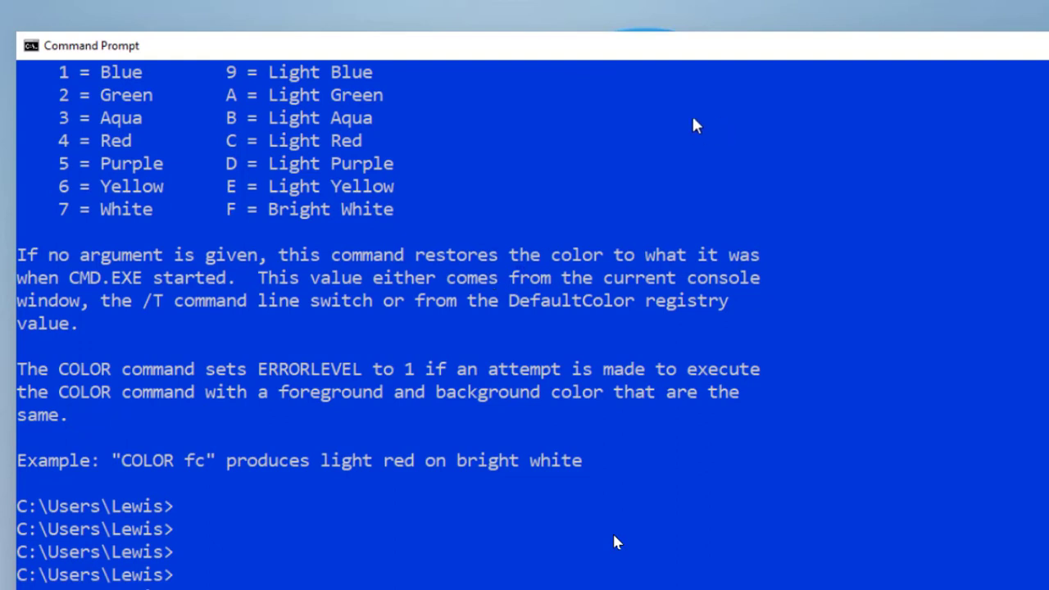
pyautogui.scroll(-3)
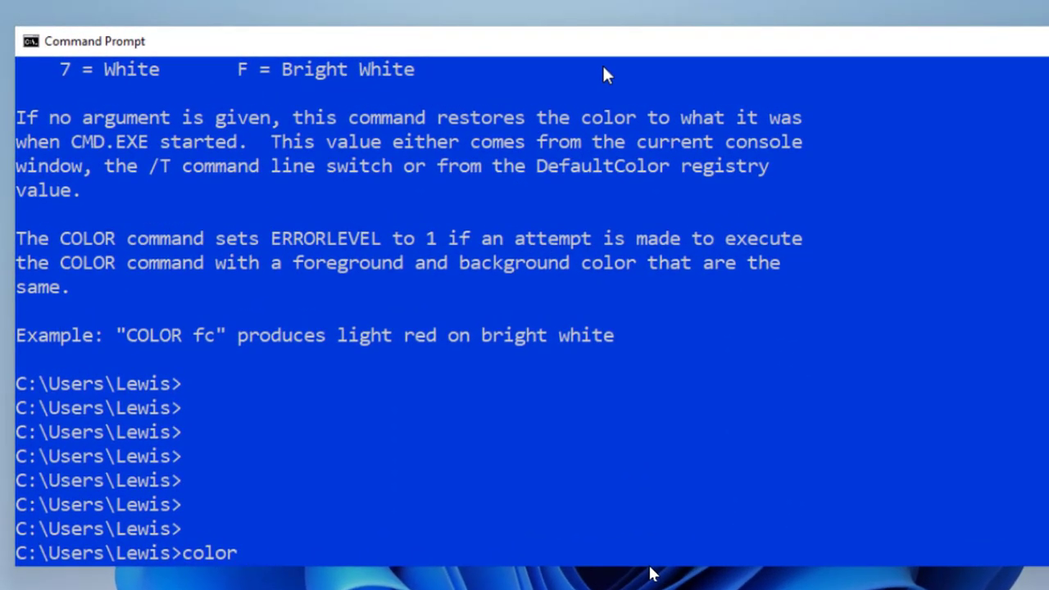
# Run color codes 1 through 5, ending with purple text, and type 'color 6'
pyautogui.write('1')
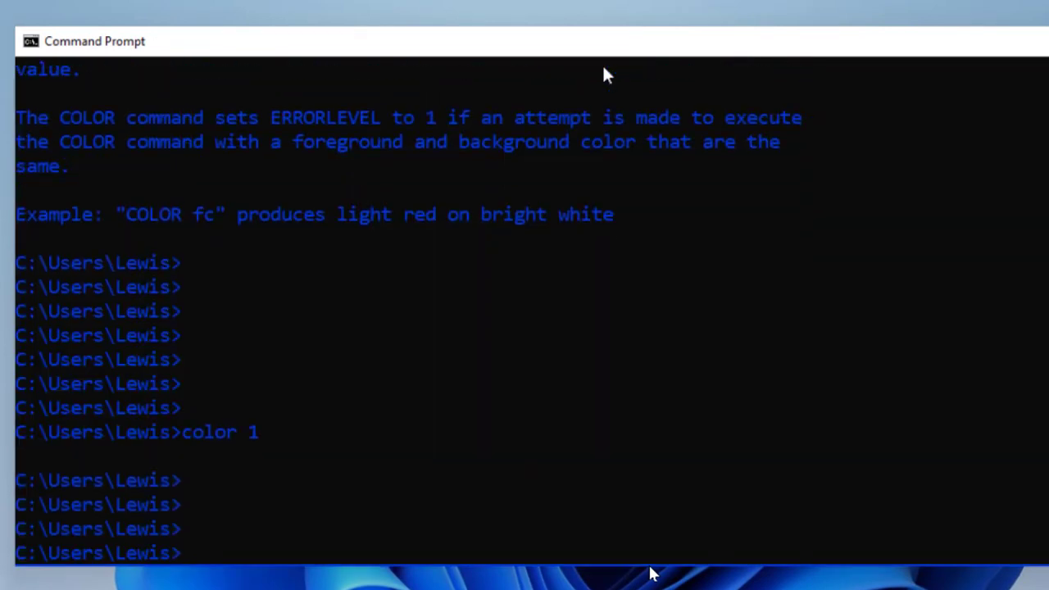
pyautogui.write('color 2')
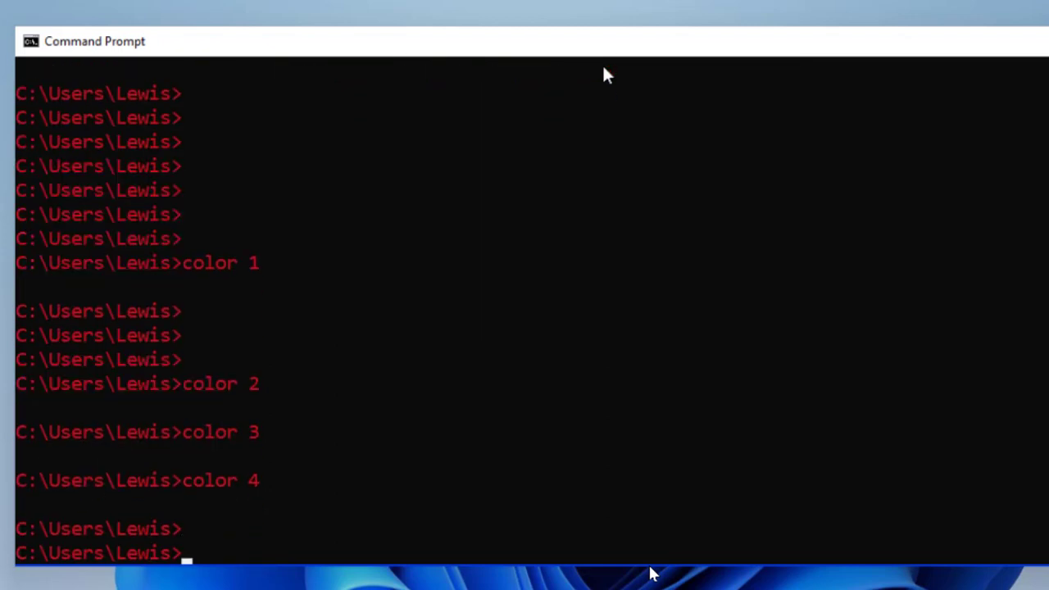
pyautogui.write('color 5')
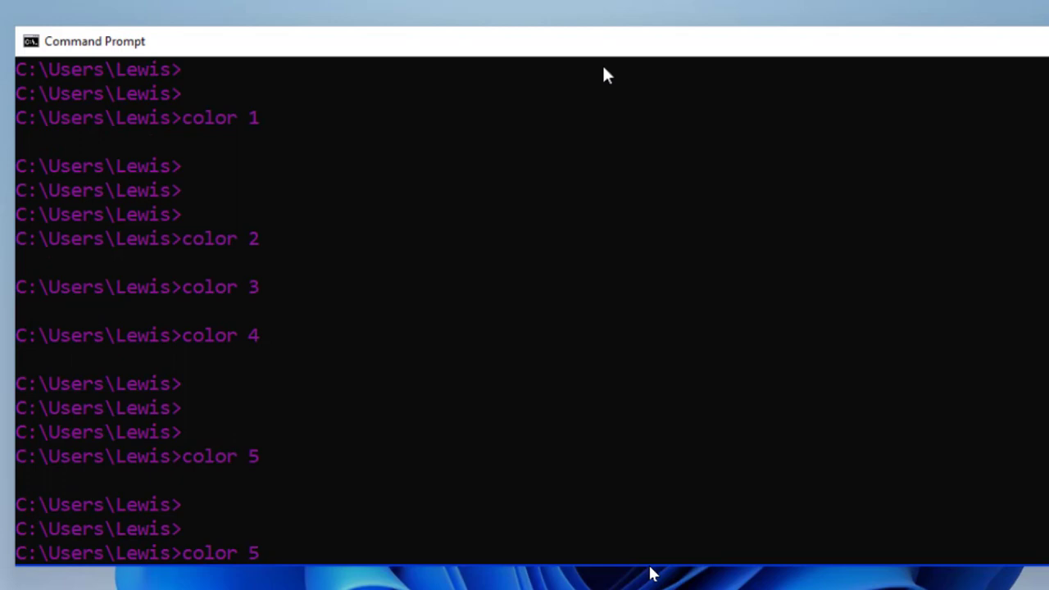
pyautogui.write('6')
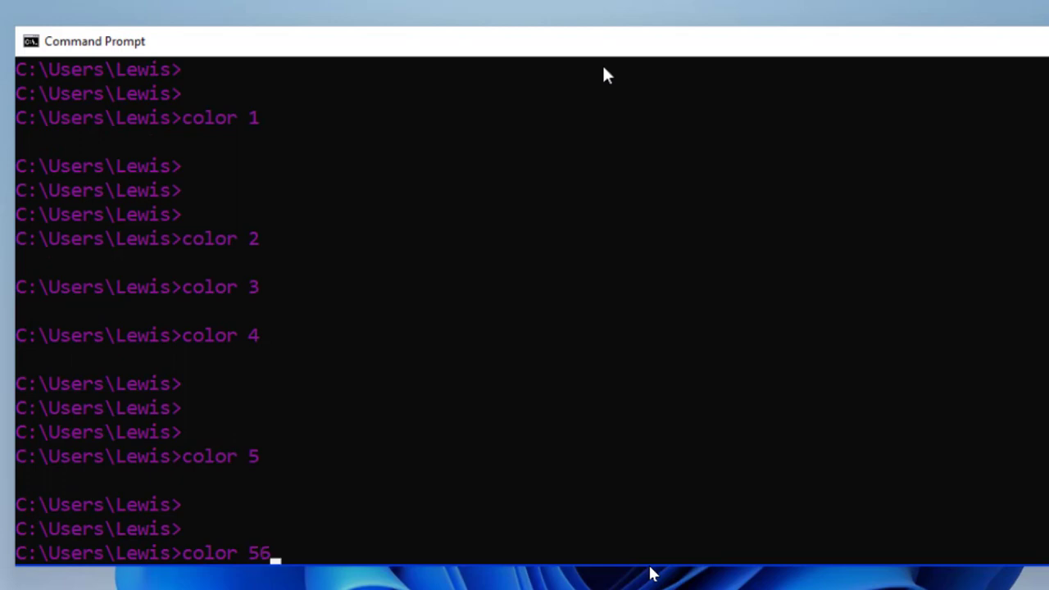
pyautogui.press('Backspace')
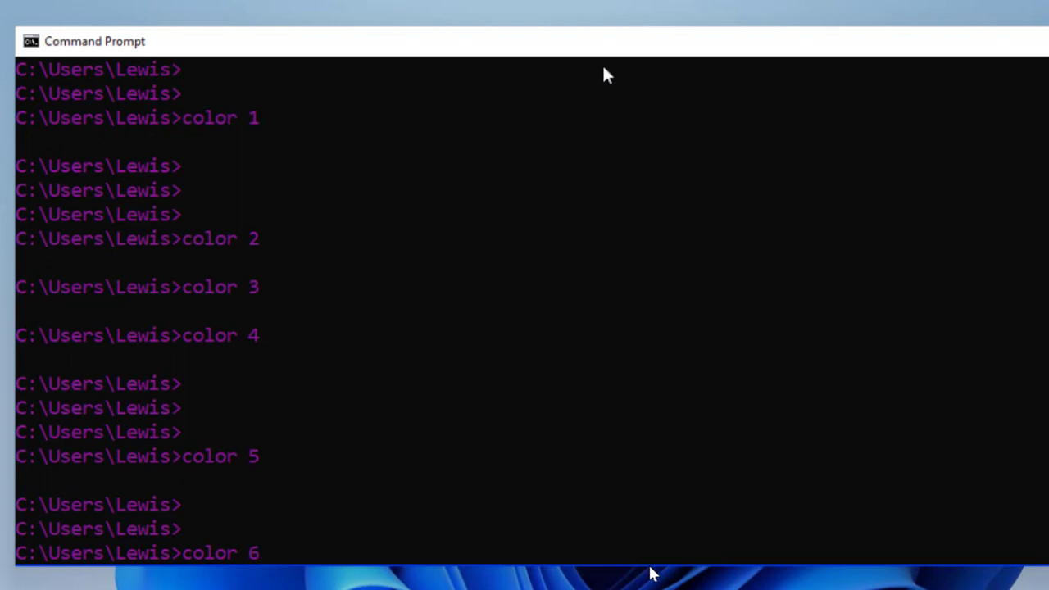